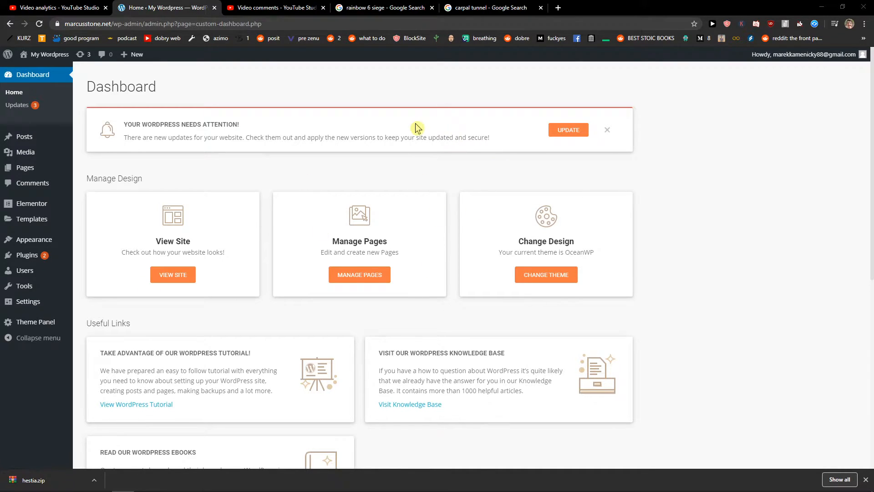
{"action": "mouse_move", "coordinate": [274, 205]}
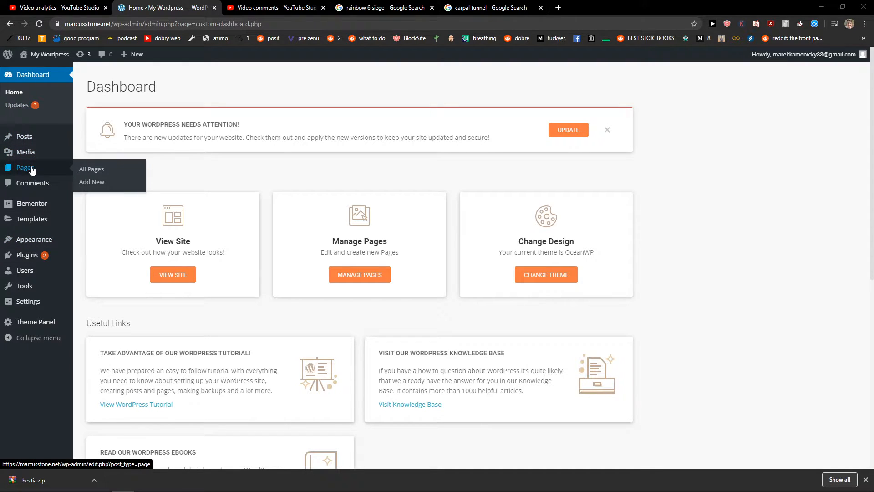
Go to the Pages list and open the Home page.
{"action": "left_click", "coordinate": [91, 169]}
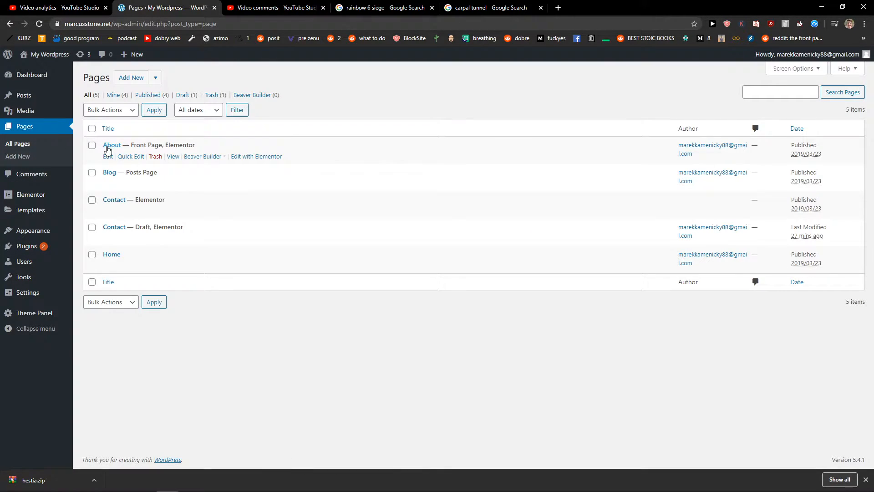
{"action": "left_click", "coordinate": [111, 254]}
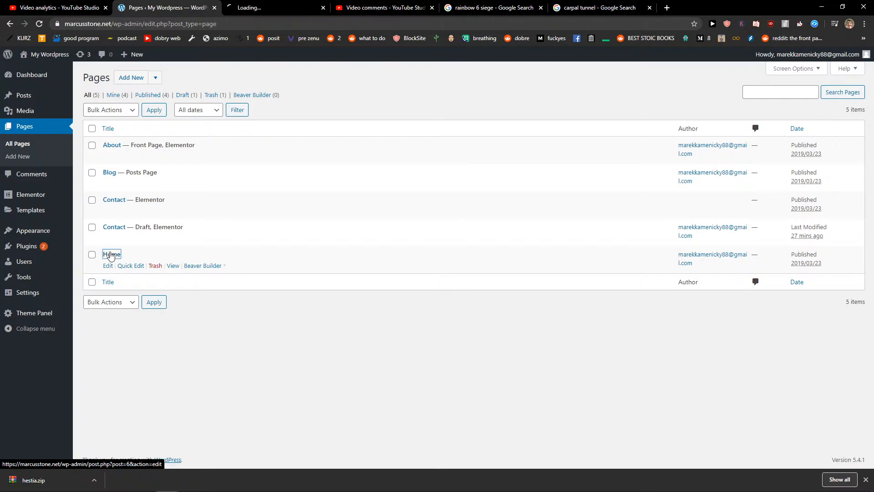
Insert a Custom HTML block and another block below the Home page's first image.
{"action": "left_click", "coordinate": [111, 254]}
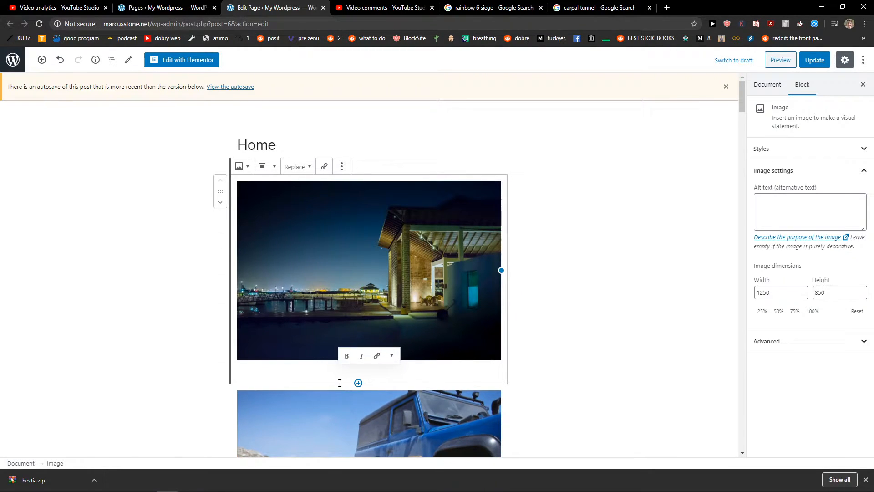
{"action": "left_click", "coordinate": [358, 383]}
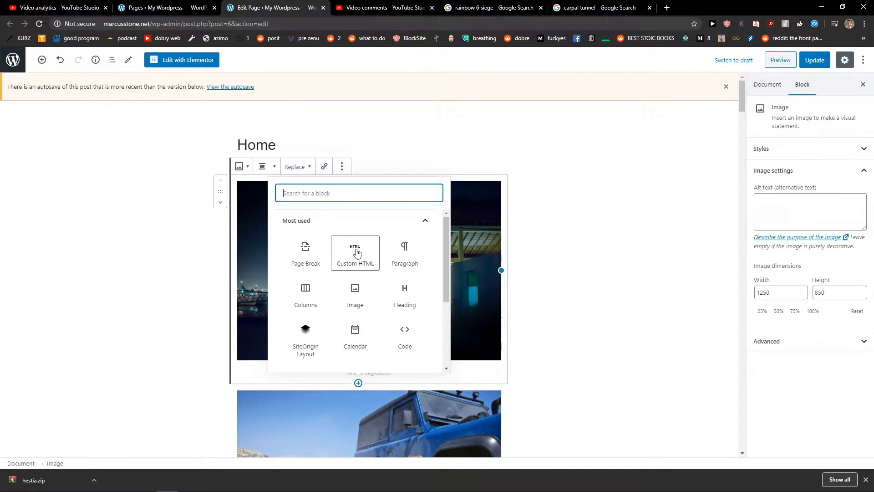
{"action": "left_click", "coordinate": [356, 253]}
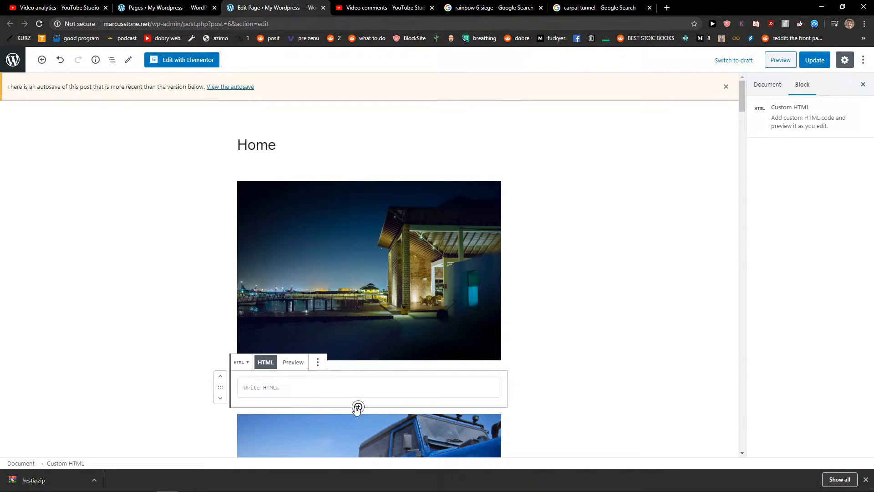
{"action": "left_click", "coordinate": [357, 407]}
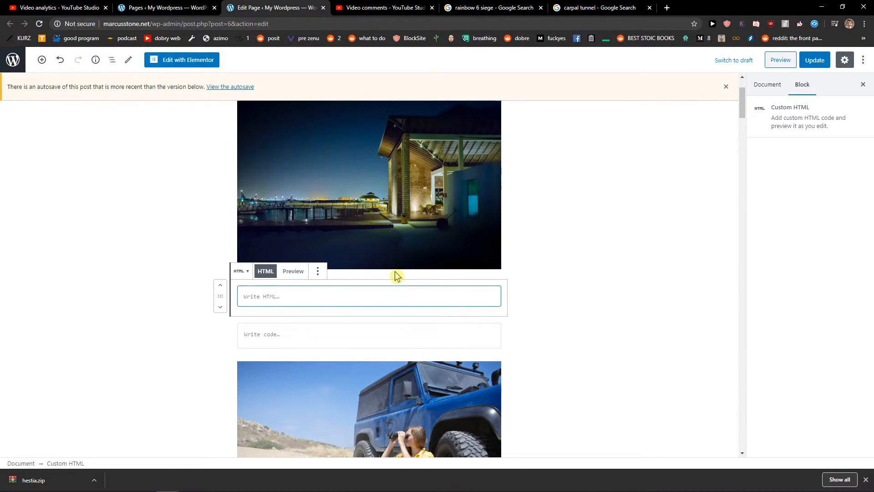
{"action": "left_click", "coordinate": [368, 296]}
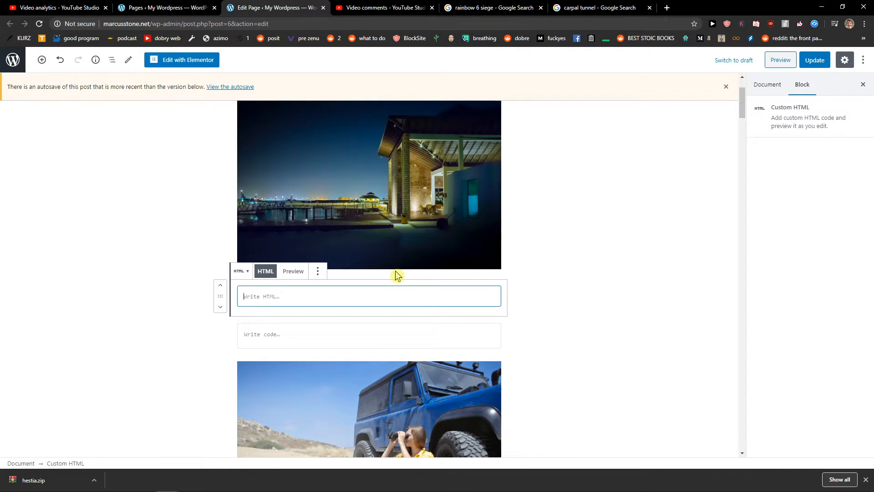
{"action": "mouse_move", "coordinate": [360, 315]}
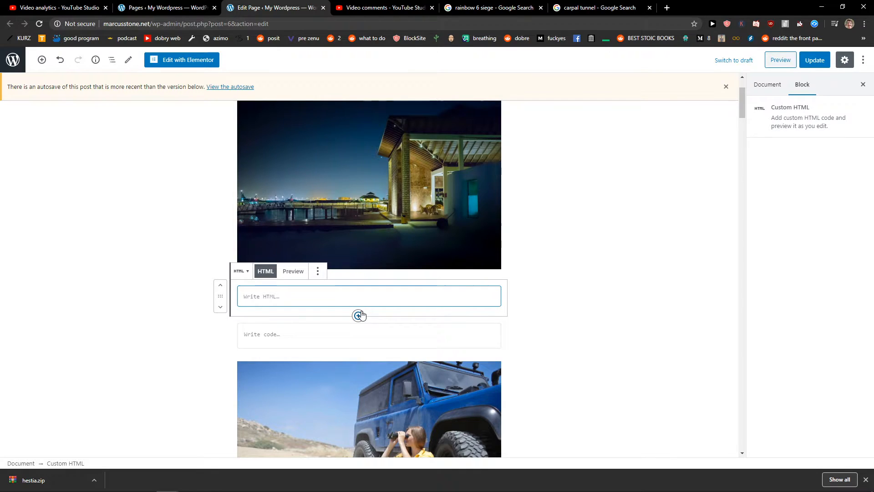
Open the OceanWP header.php in the Theme Editor and select its existing Elfsight code.
{"action": "left_click", "coordinate": [161, 7]}
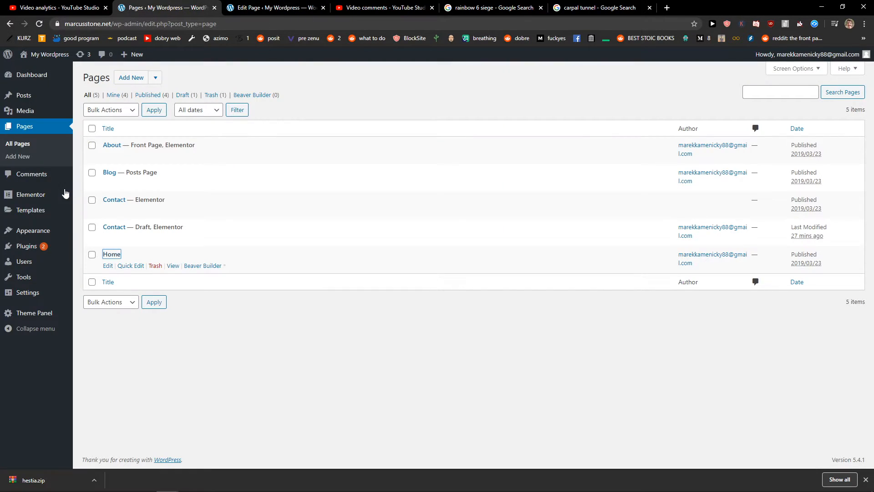
{"action": "mouse_move", "coordinate": [31, 231]}
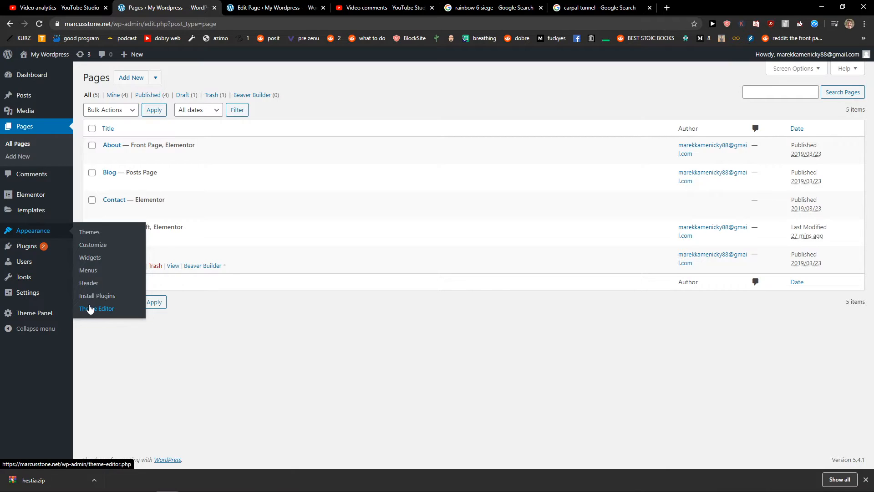
{"action": "left_click", "coordinate": [97, 308]}
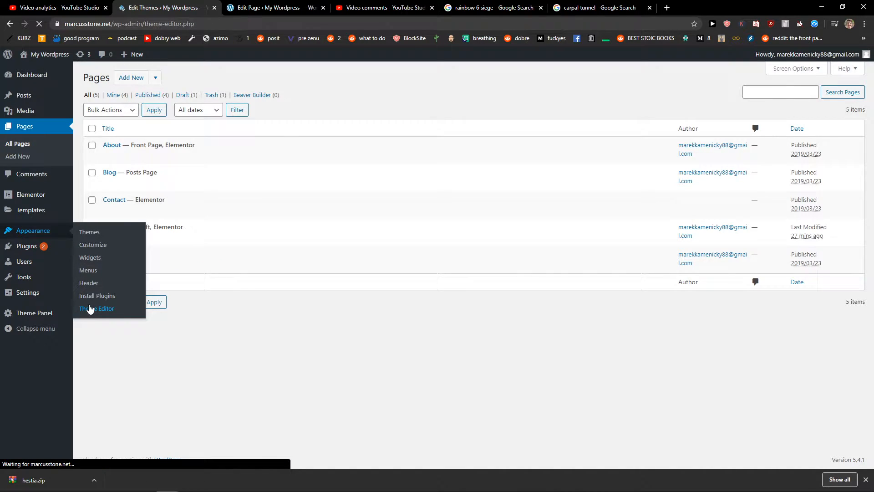
{"action": "left_click", "coordinate": [96, 308]}
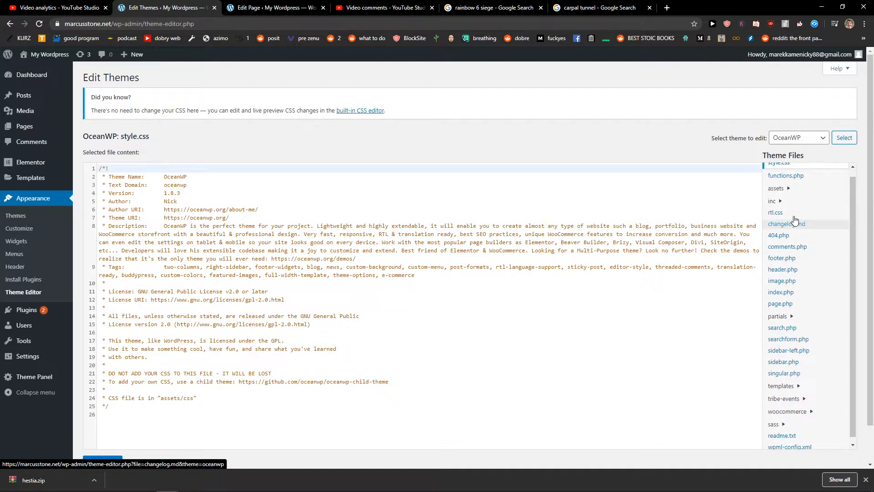
{"action": "left_click", "coordinate": [782, 277]}
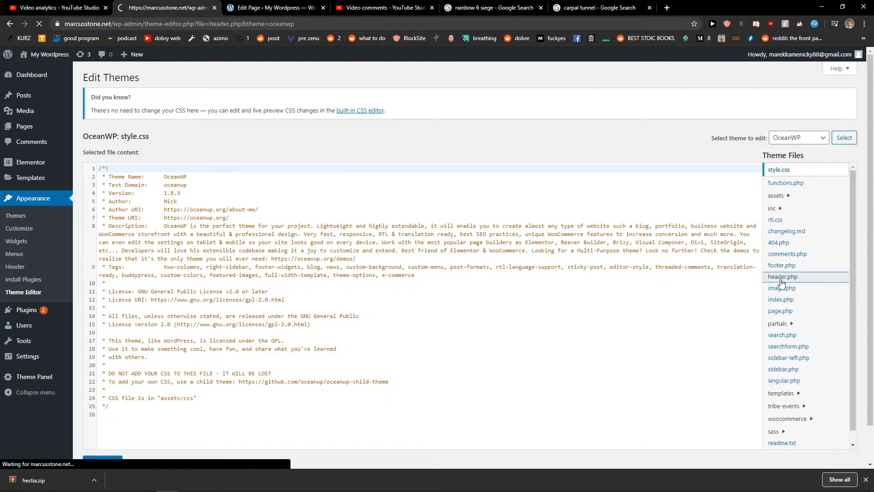
{"action": "left_click", "coordinate": [783, 276]}
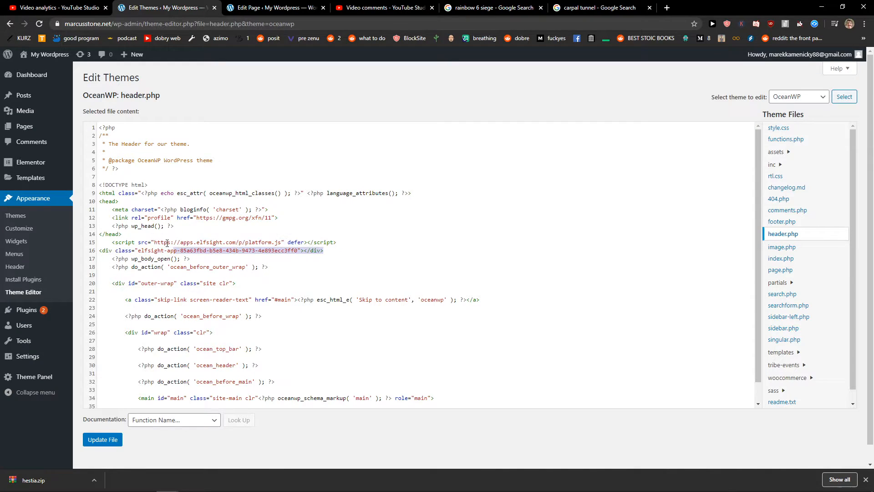
{"action": "left_click", "coordinate": [493, 7]}
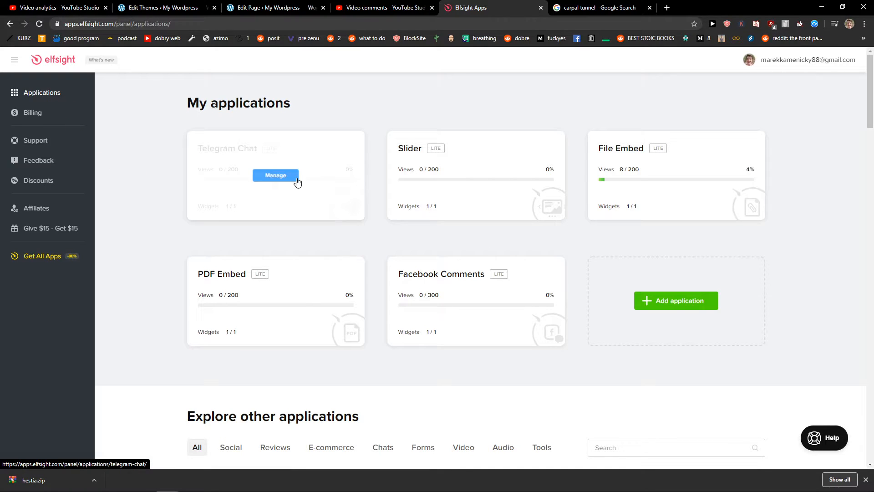
Open Telegram Chat's widgets and get the Untitled widget's installation code.
{"action": "left_click", "coordinate": [275, 175]}
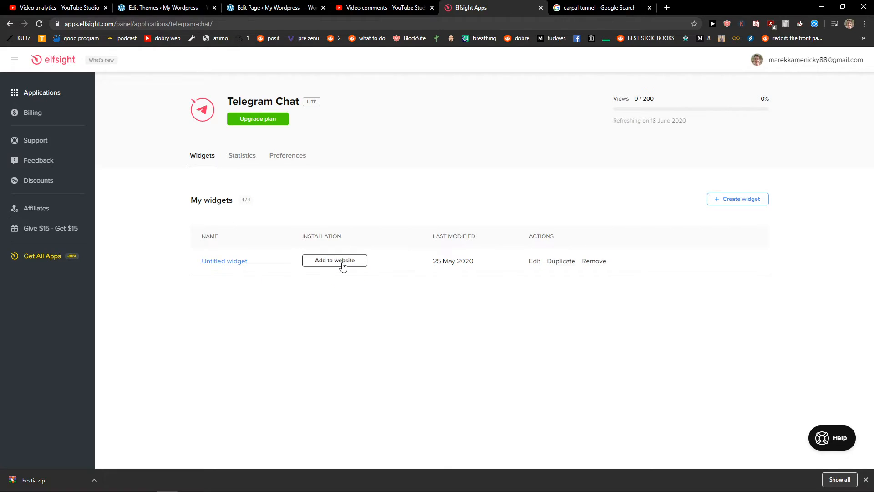
{"action": "left_click", "coordinate": [273, 8]}
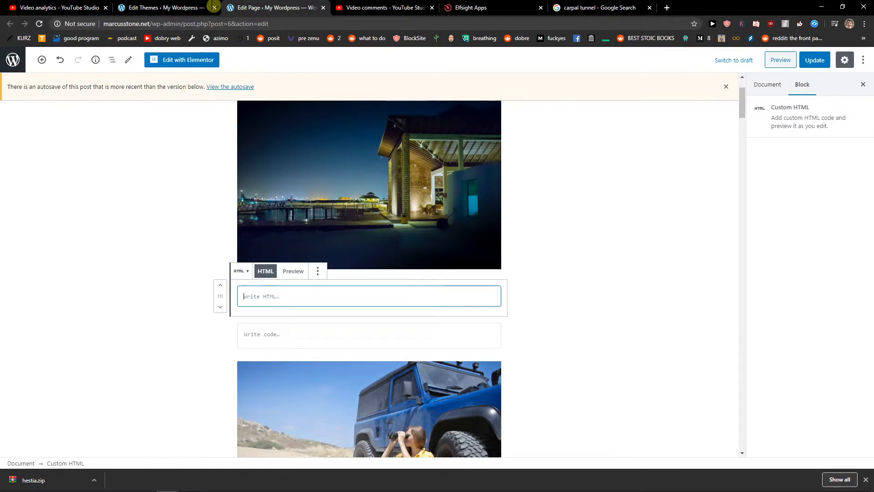
Paste the Elfsight platform.js script and widget div into header.php and update the file.
{"action": "left_click", "coordinate": [162, 7]}
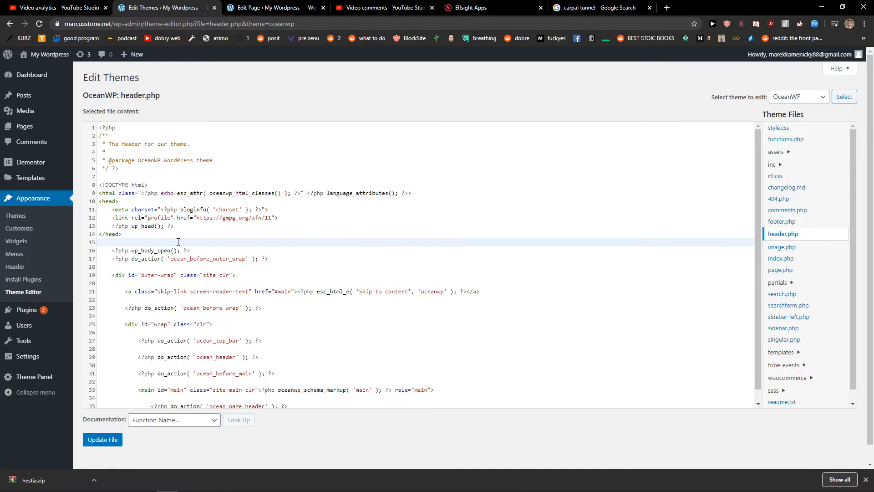
{"action": "type", "text": "<script src=\"https://apps.elfsight.com/p/platform.js\" defer></script>"}
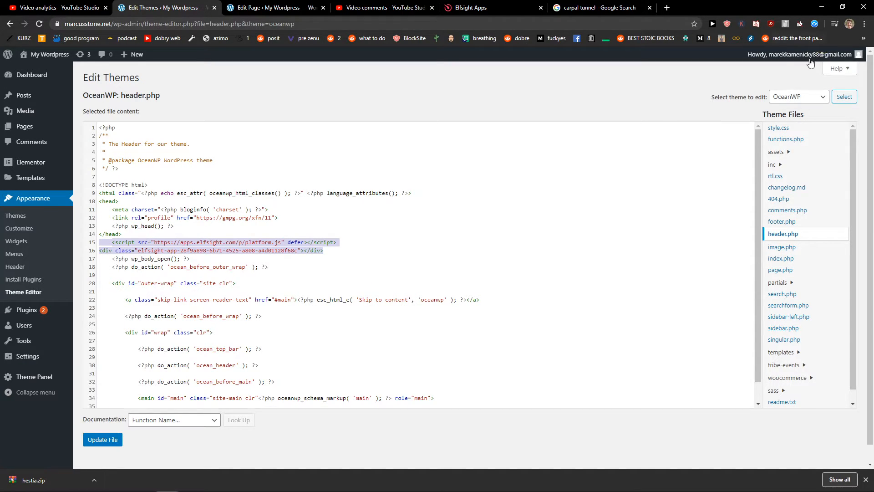
{"action": "left_click", "coordinate": [103, 439]}
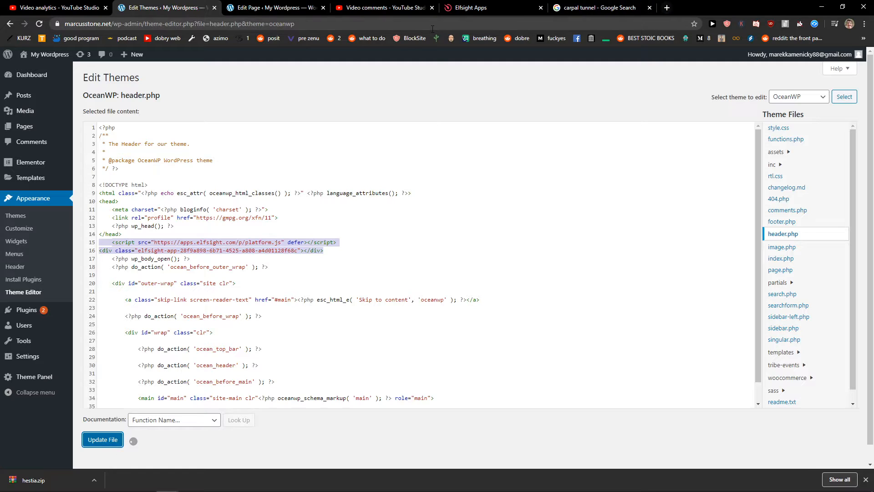
{"action": "left_click", "coordinate": [599, 7]}
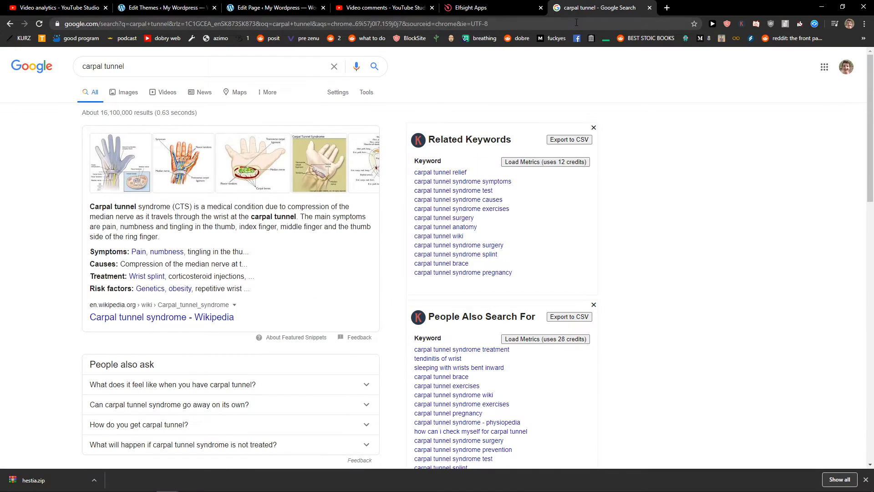
Preview the Home page, then open Blog and toggle the Telegram chat bubble.
{"action": "left_click", "coordinate": [273, 7]}
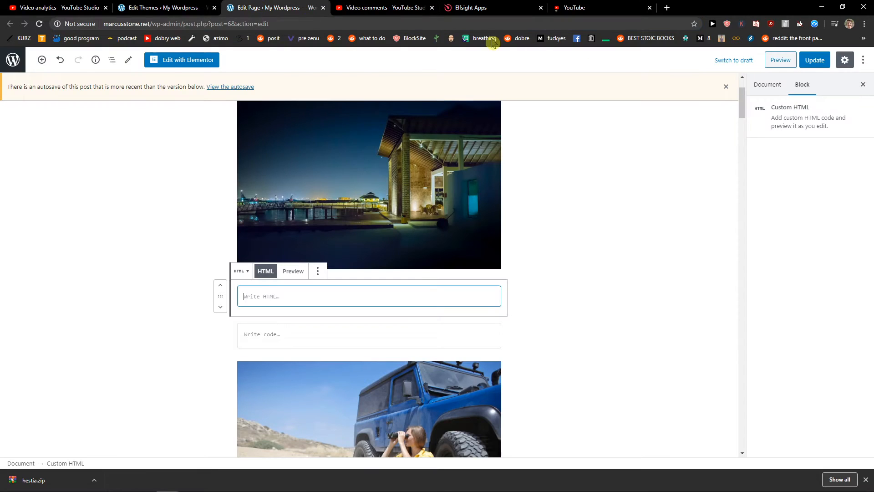
{"action": "left_click", "coordinate": [780, 60]}
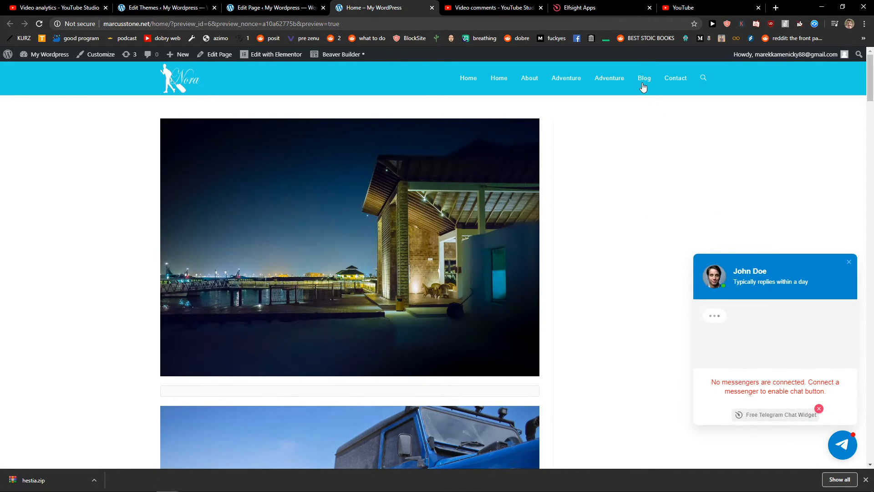
{"action": "left_click", "coordinate": [644, 78]}
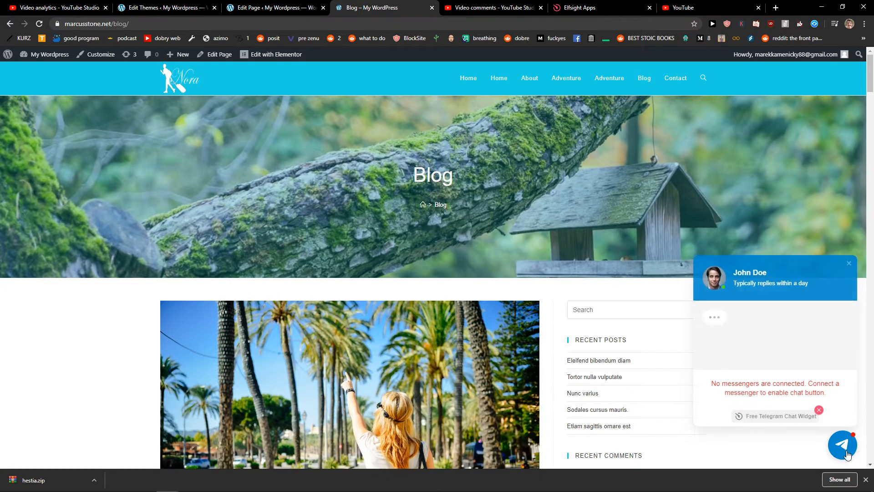
{"action": "left_click", "coordinate": [161, 8]}
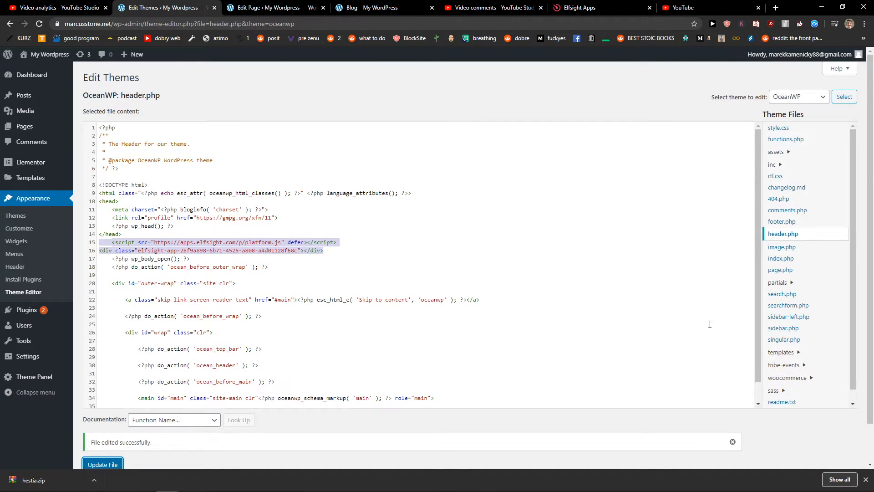
{"action": "mouse_move", "coordinate": [81, 231]}
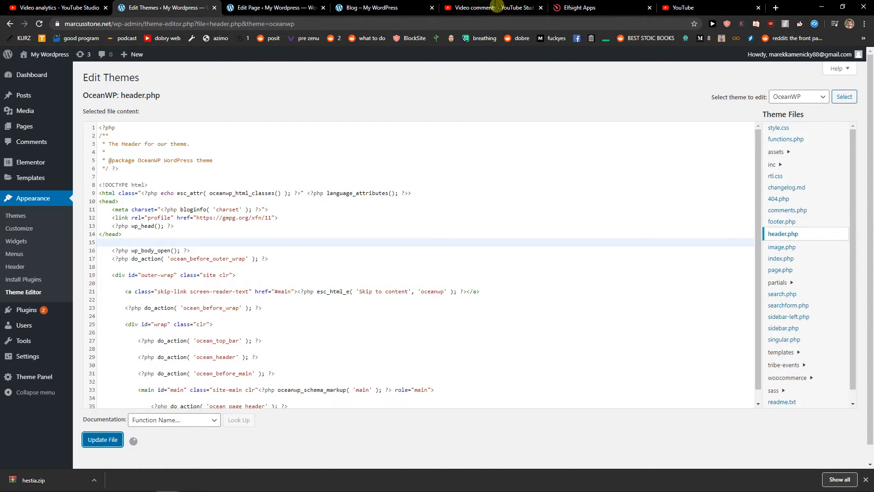
Save header.php without the Elfsight lines and reload Blog to confirm no widget.
{"action": "left_click", "coordinate": [493, 7]}
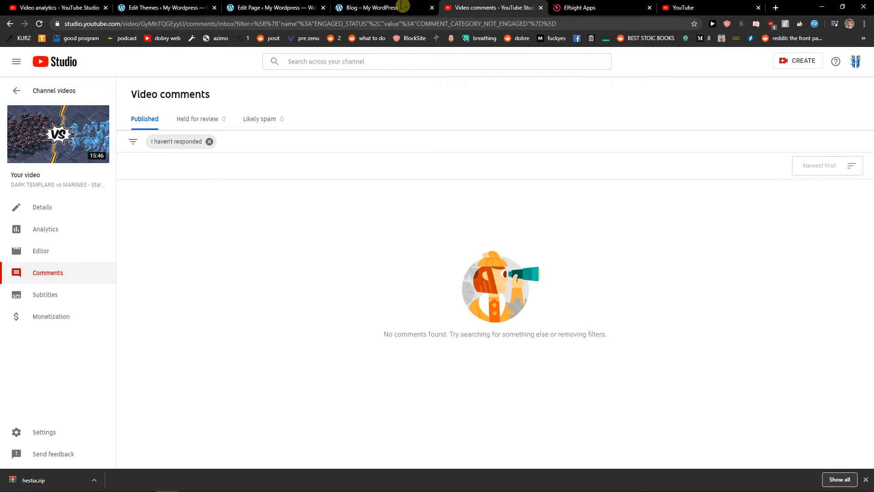
{"action": "left_click", "coordinate": [273, 7]}
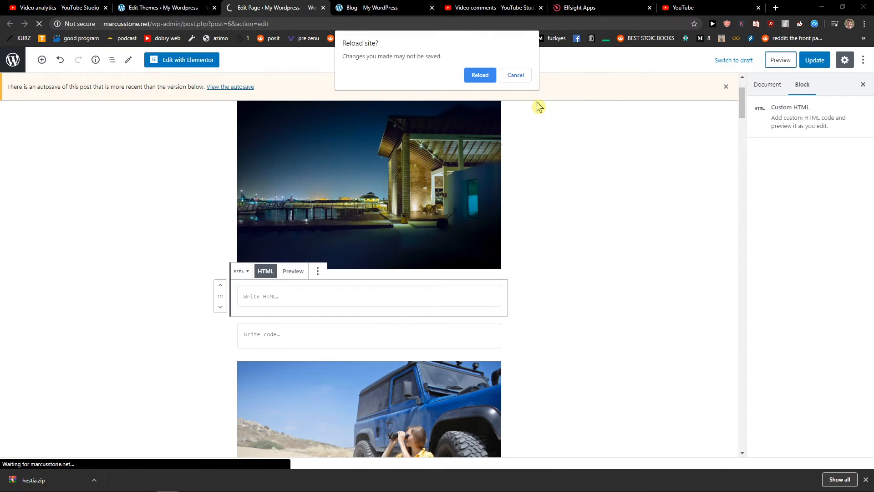
{"action": "left_click", "coordinate": [478, 75]}
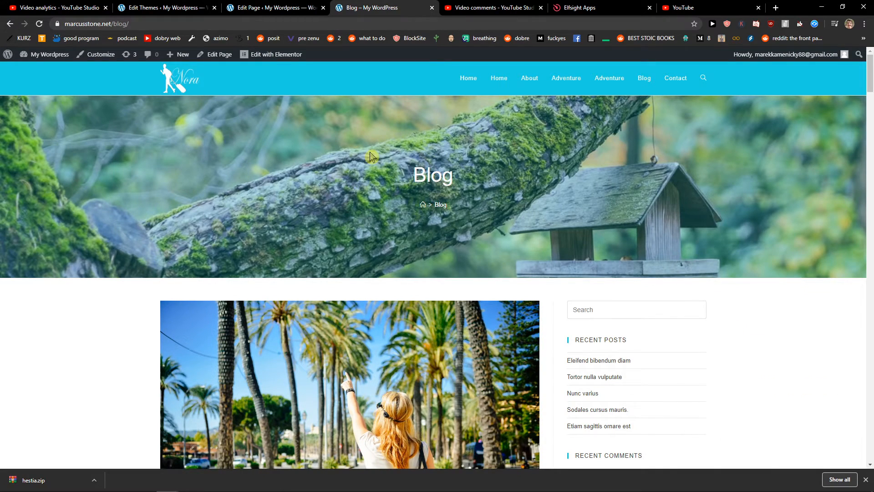